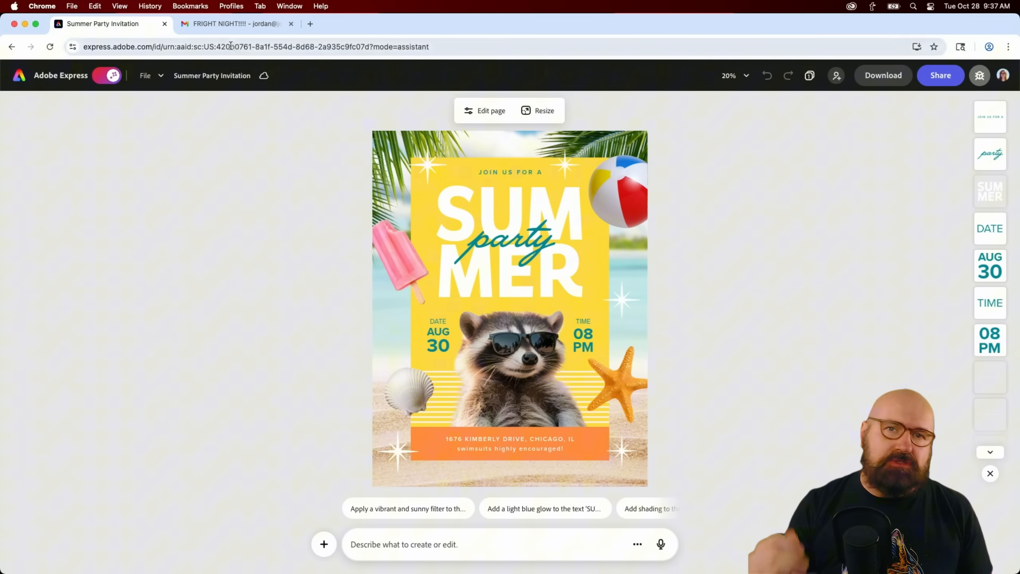
# Switch to the FRIGHT NIGHT!!!! Gmail tab showing the updated party details.
pyautogui.click(234, 23)
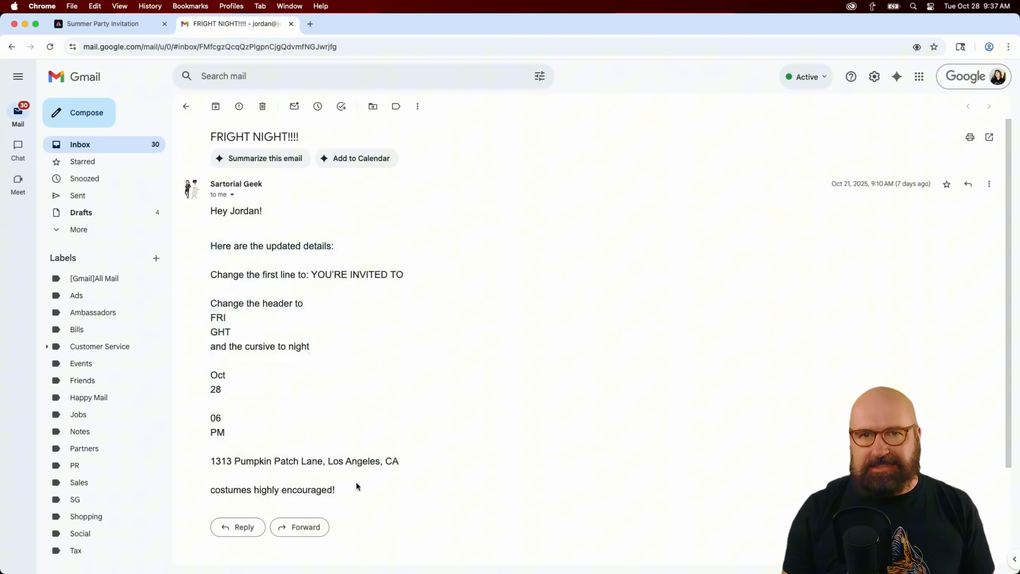
pyautogui.moveTo(247, 250)
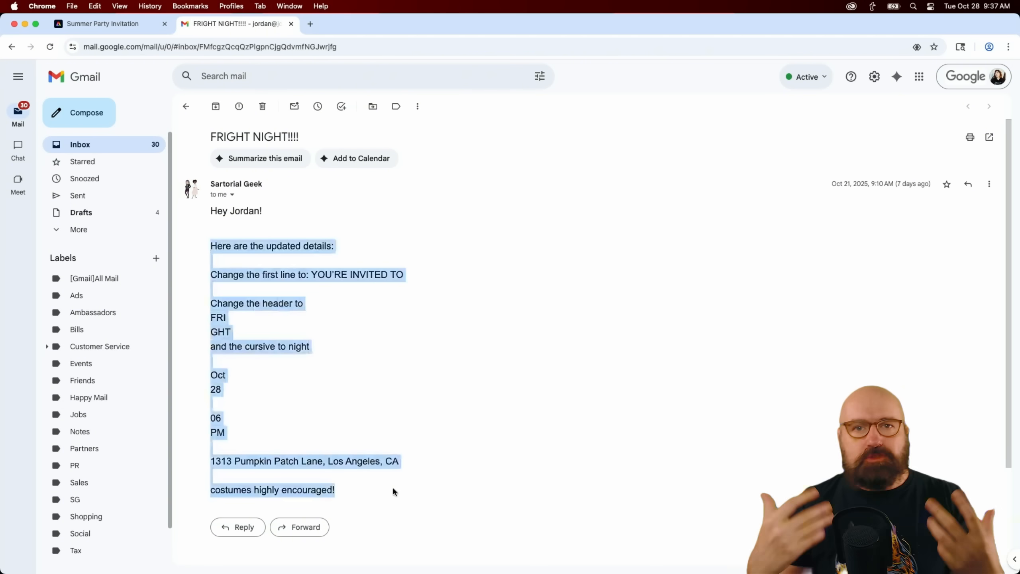
# Return to the Adobe Express flyer and submit the email details to replace the flyer text.
pyautogui.click(104, 24)
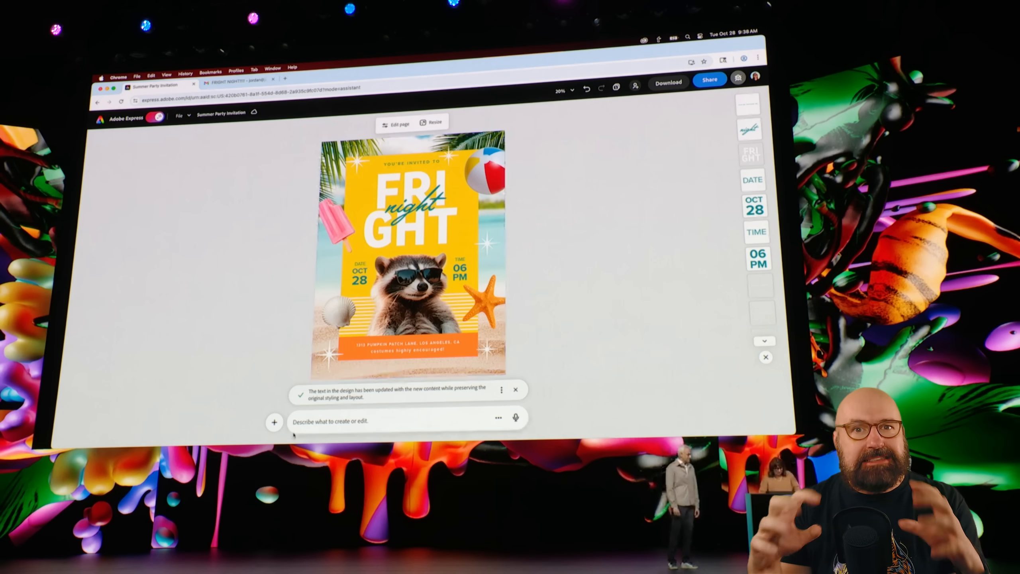
pyautogui.write('max')
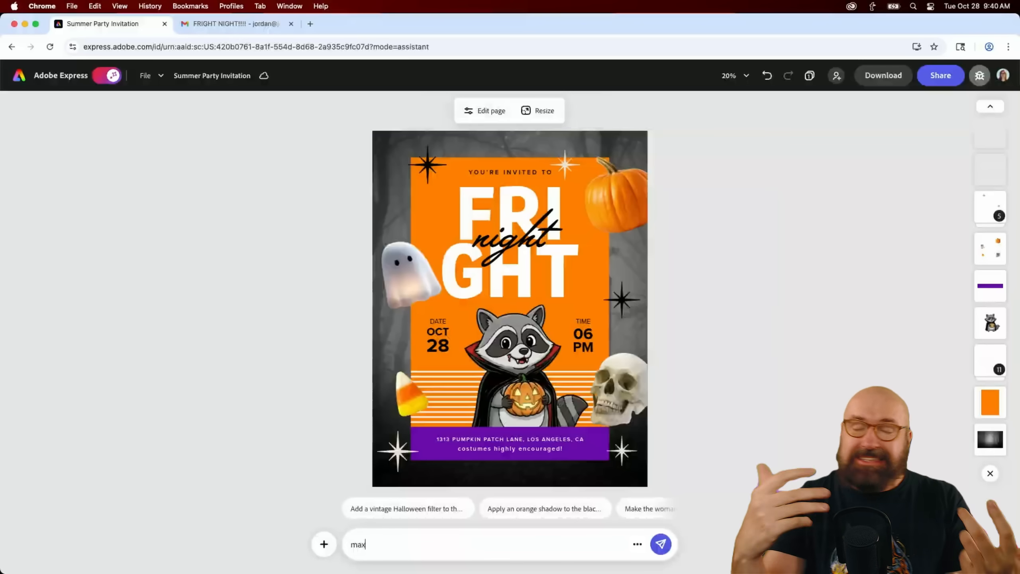
# Submit the request to slide in all text slowly with FRIGHT flickering in like neon.
pyautogui.click(660, 543)
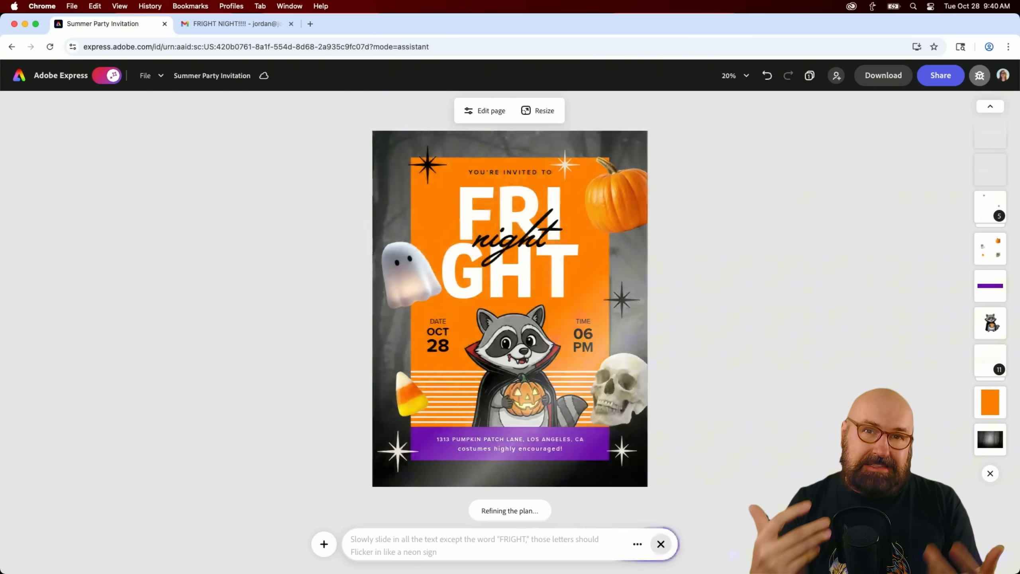